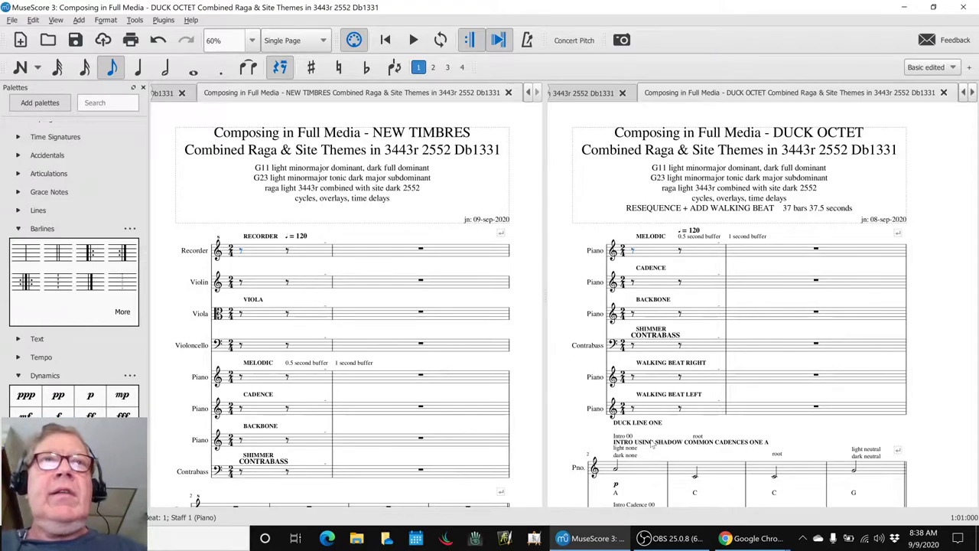
Leave the OBS stream window, return to the side-by-side scores, then bring up the Google Sheets notes.
key("alt+tab")
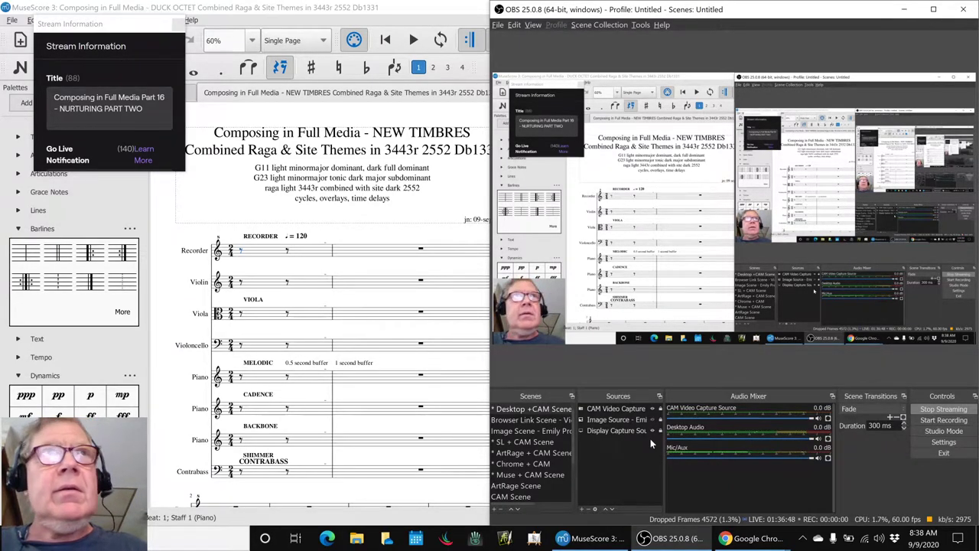
left_click(589, 538)
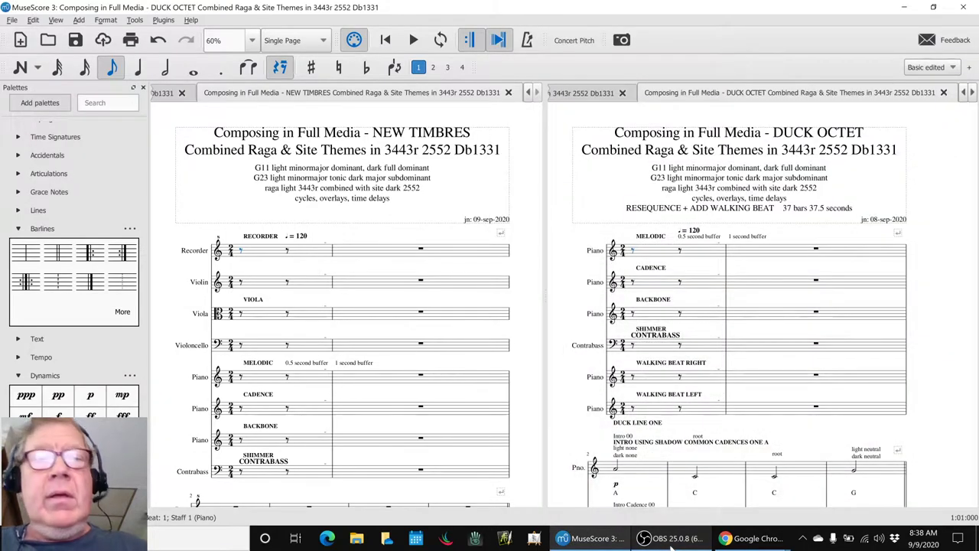
key("alt+tab")
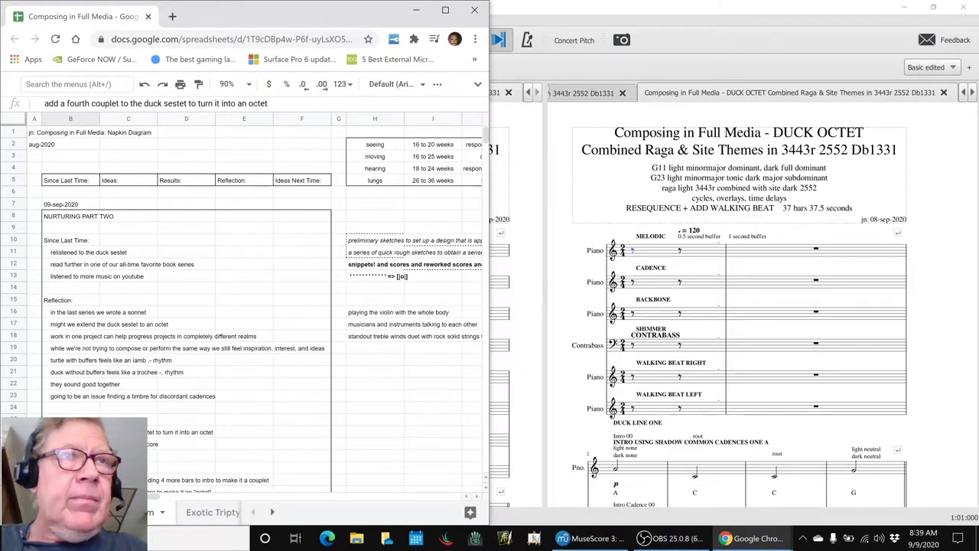
Review the Ideas and Results rows in the notes, then bring the DUCK OCTET score forward.
scroll("down", 3)
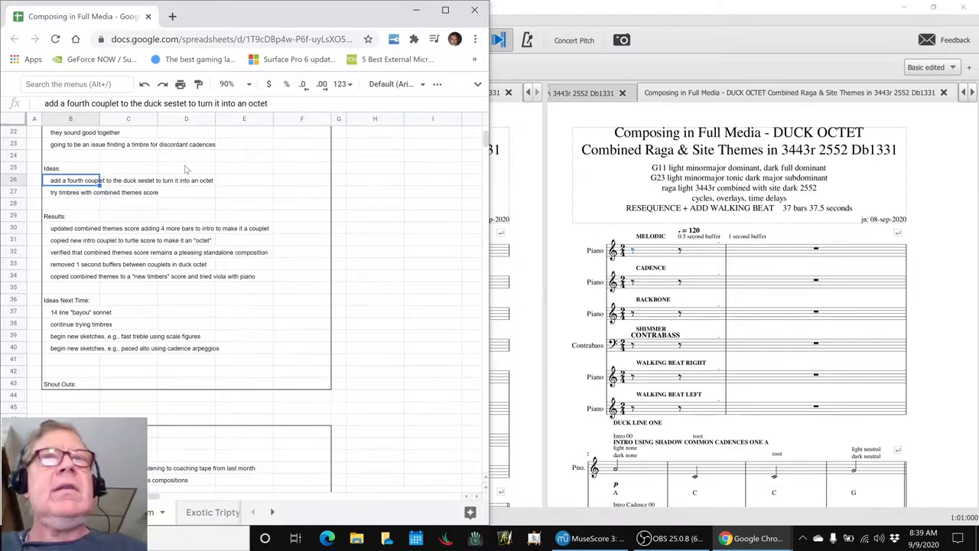
left_click(562, 538)
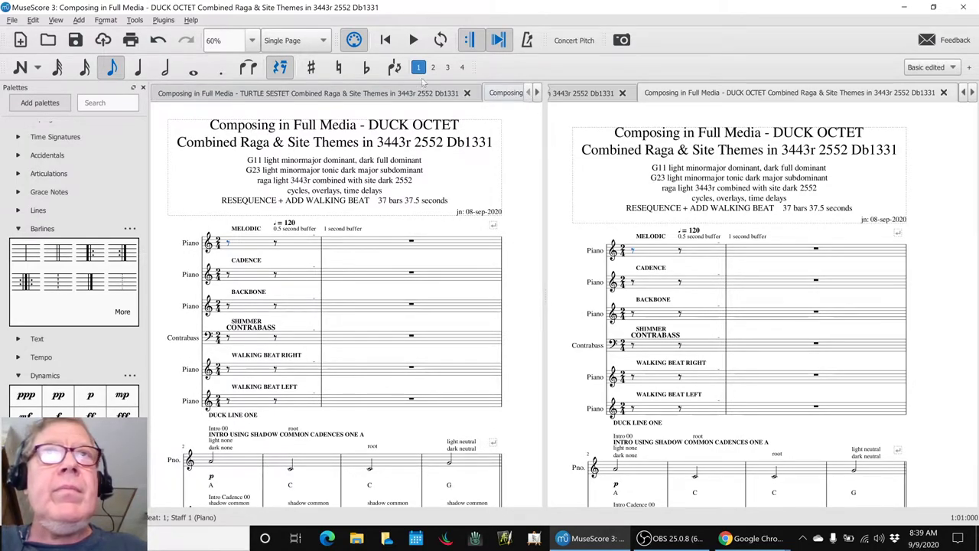
Check the DUCK OCTET score tabs, then return to the Ideas and Results notes in Google Sheets.
left_click(505, 93)
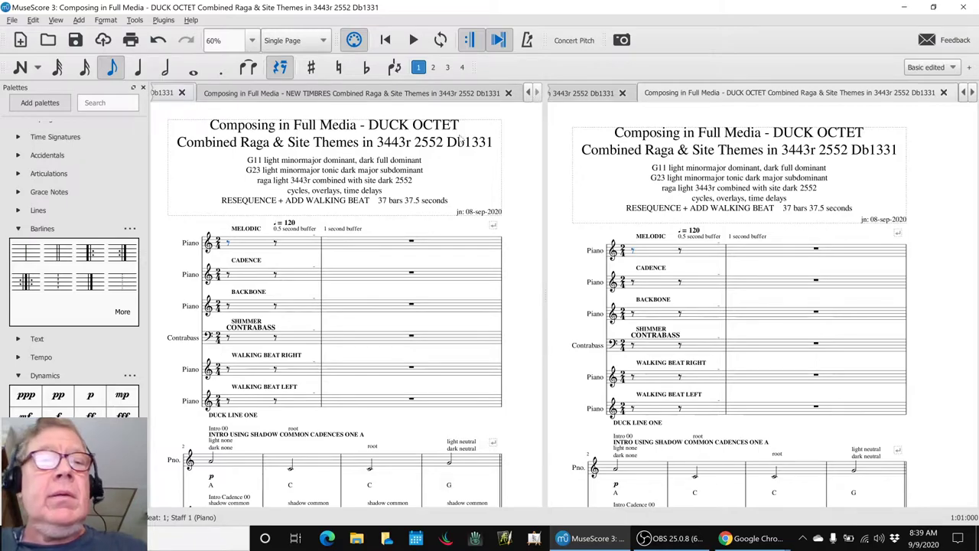
left_click(725, 538)
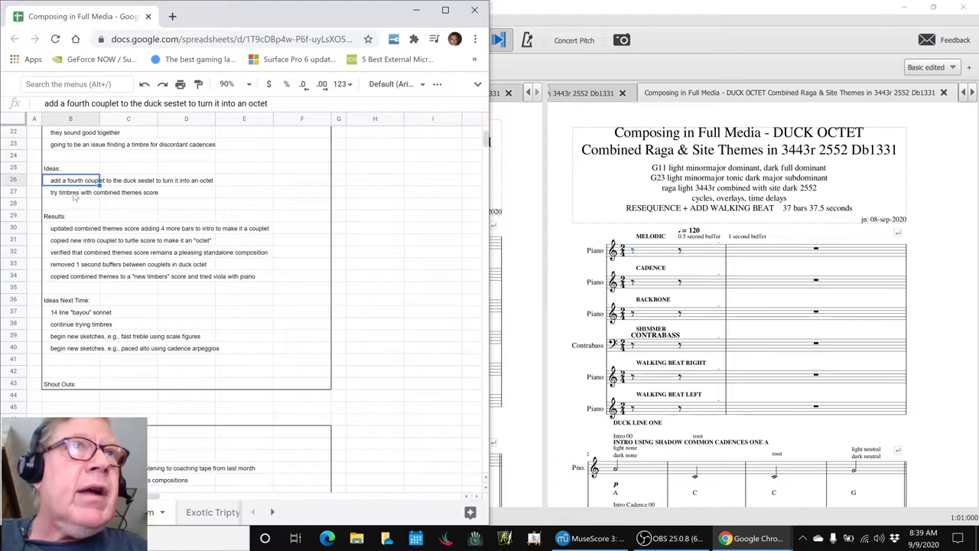
Select a Results note and the note about playing violin with the whole body, leading to the Bach video.
left_click(71, 192)
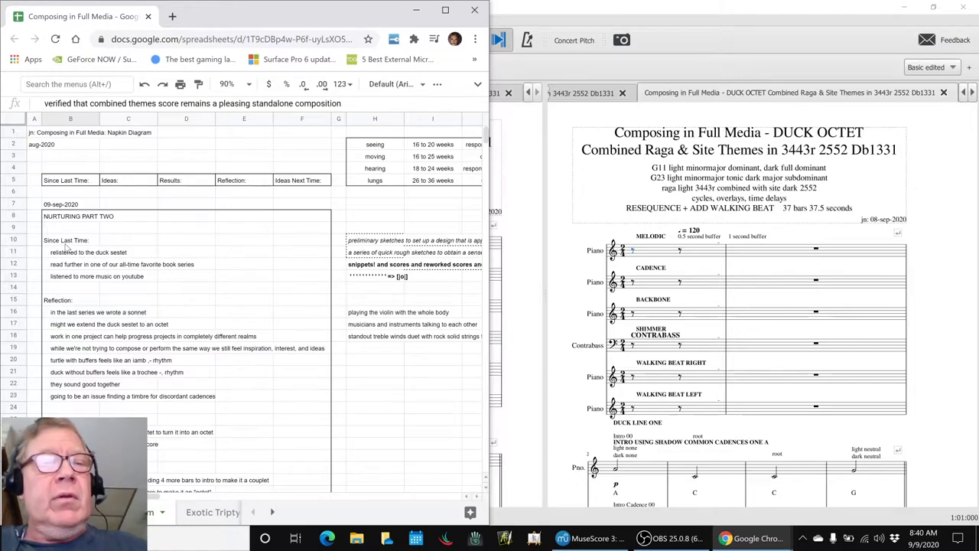
mouse_move(354, 319)
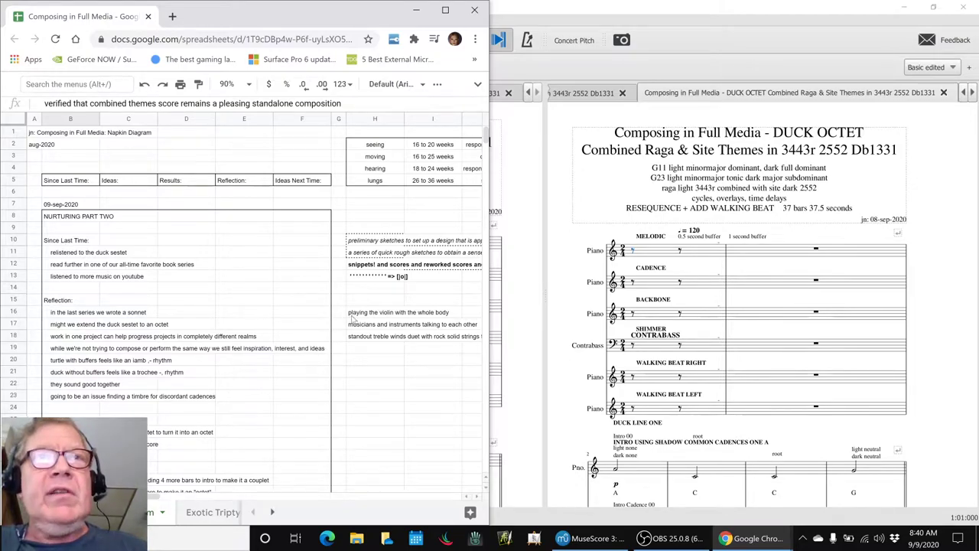
left_click(375, 313)
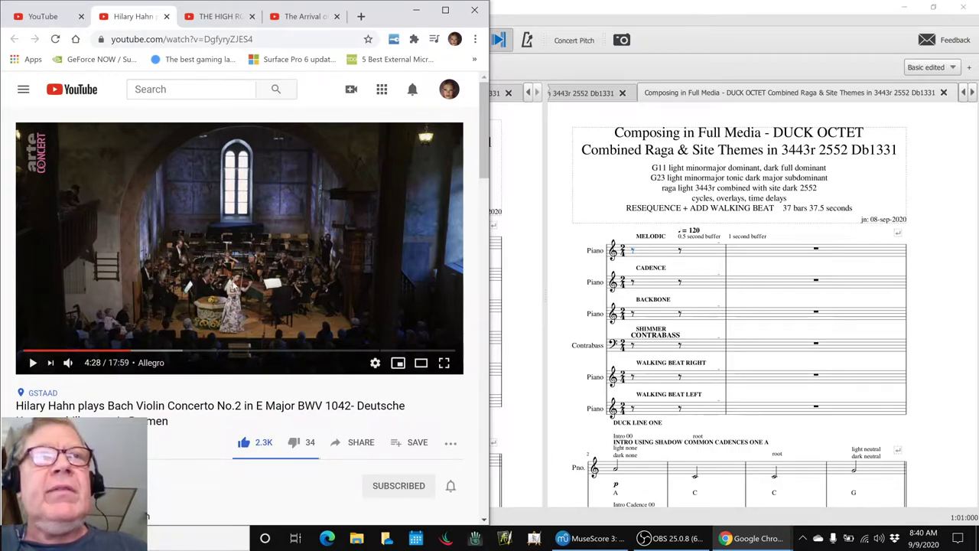
mouse_move(99, 234)
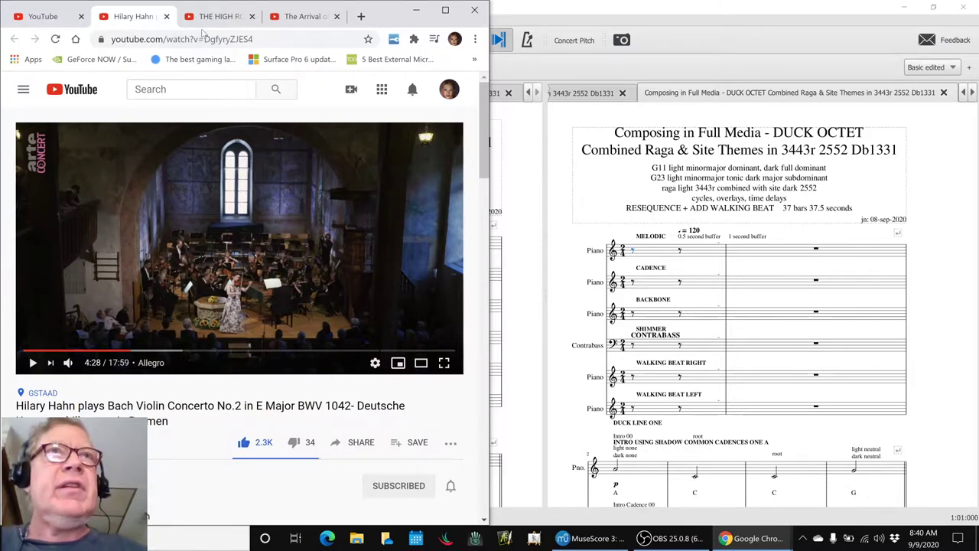
Switch from the Bach concerto to THE HIGH ROAD TO KILKENNY, then The Arrival of the Queen of Sheba video.
left_click(222, 16)
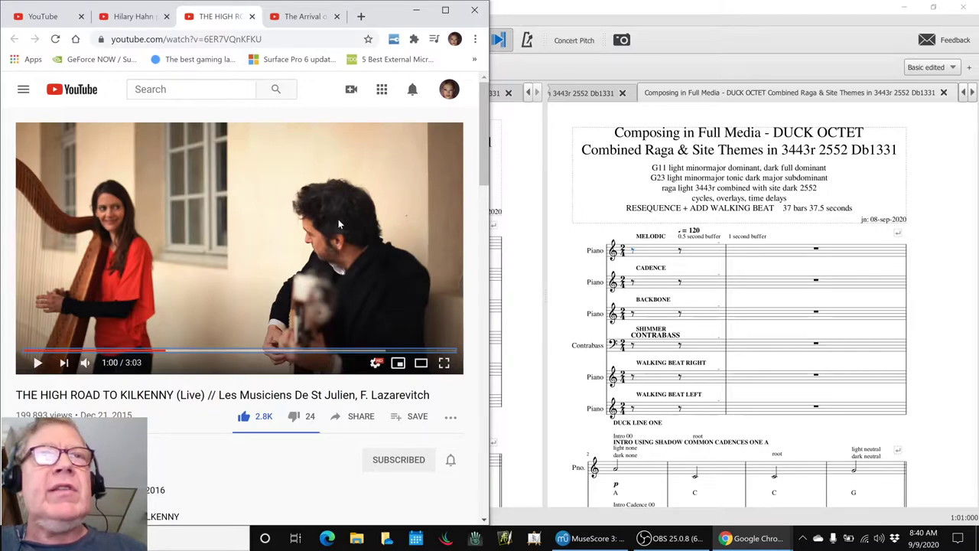
mouse_move(336, 258)
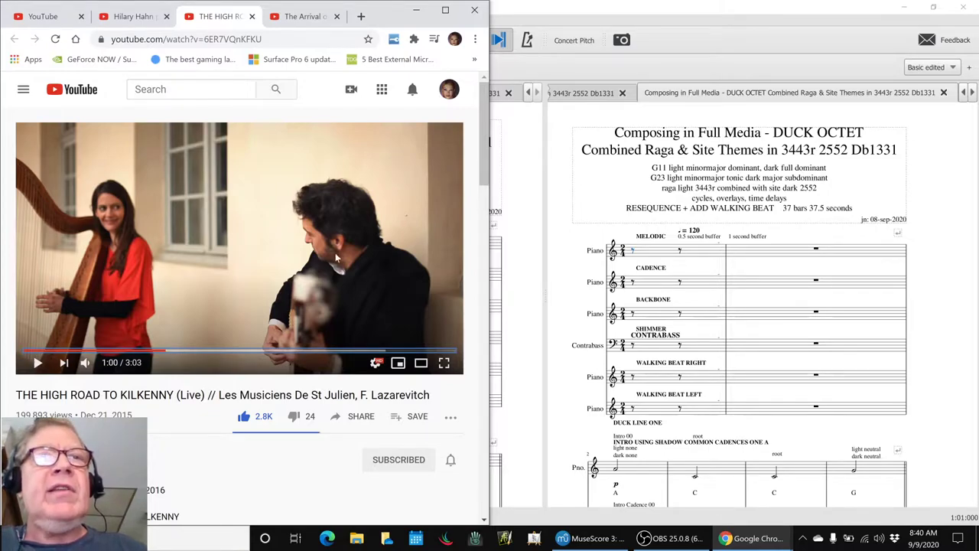
mouse_move(230, 52)
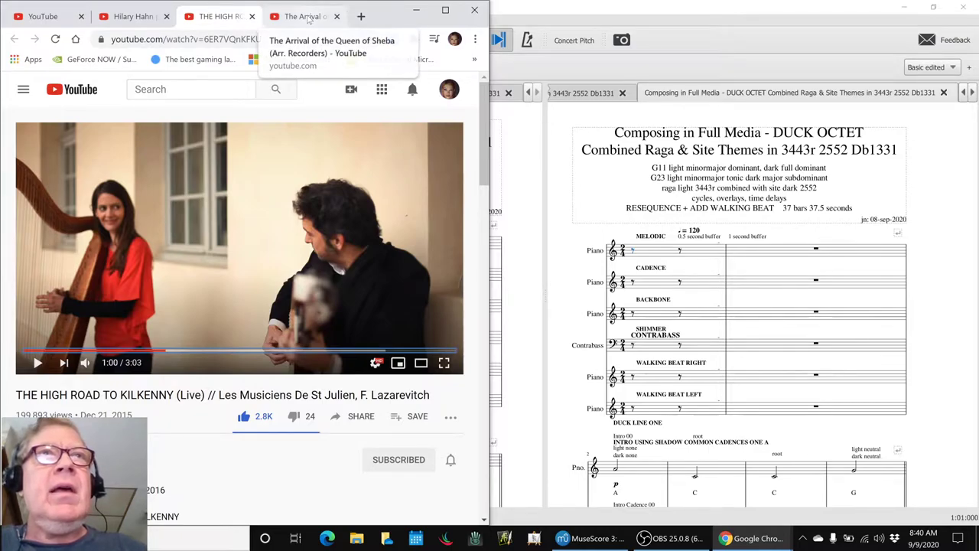
left_click(302, 16)
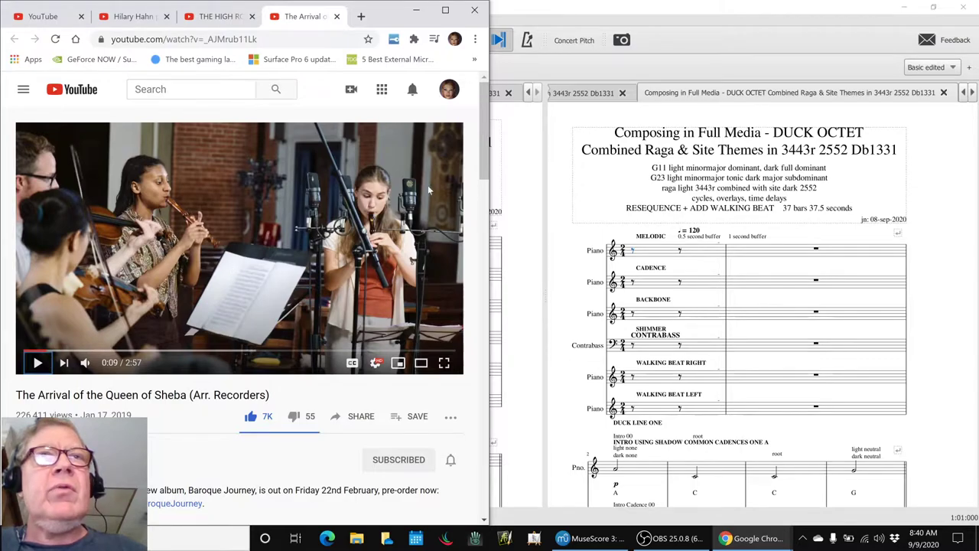
mouse_move(427, 222)
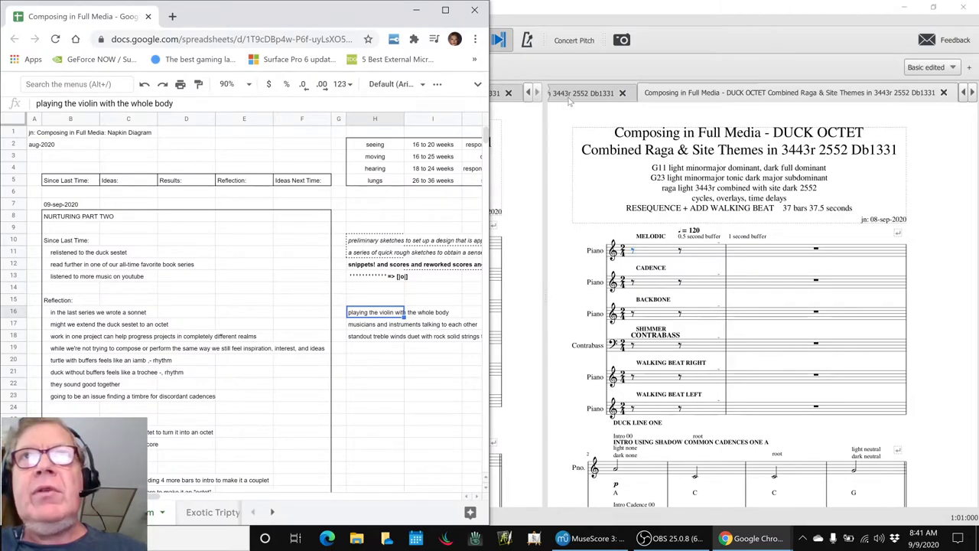
Bring MuseScore forward so NEW TIMBRES (recorder, violin, viola, cello) sits beside DUCK OCTET.
left_click(562, 538)
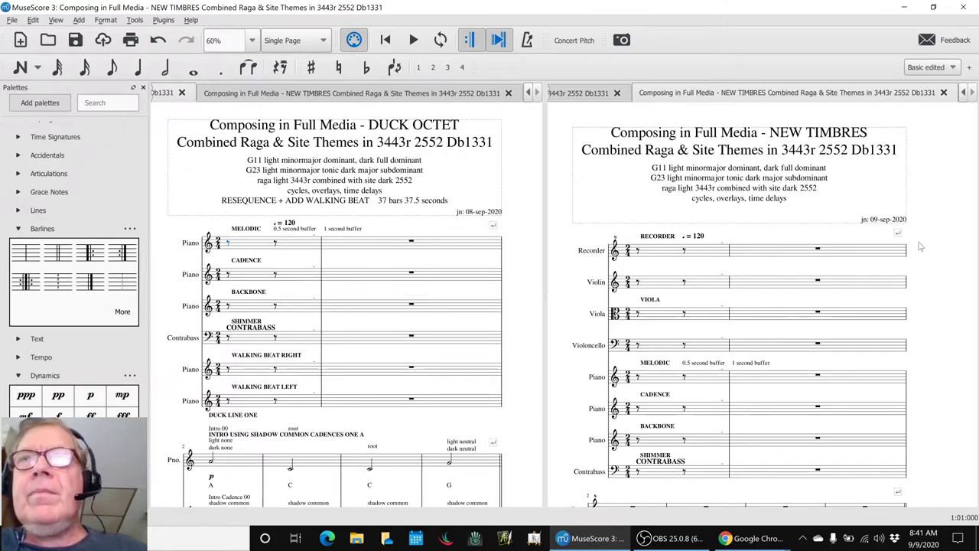
mouse_move(705, 307)
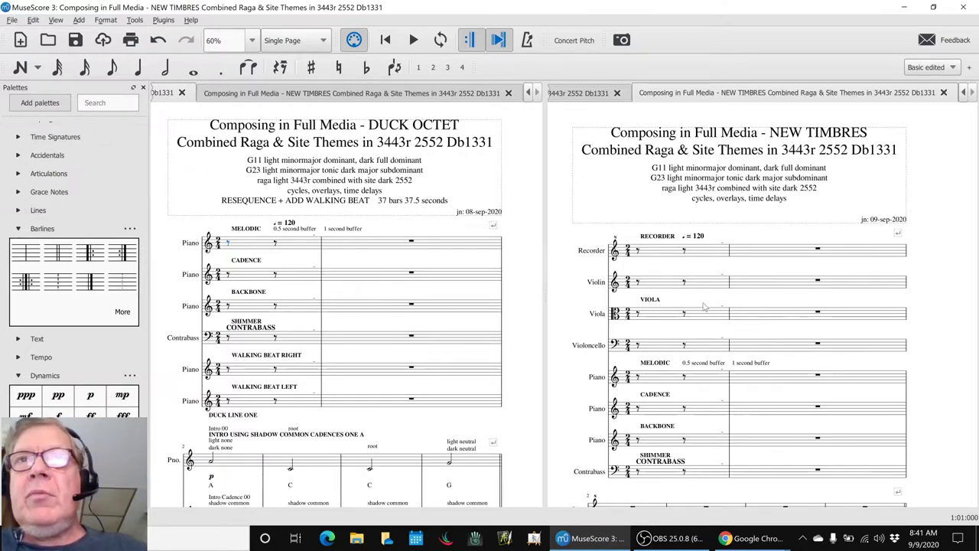
left_click(660, 313)
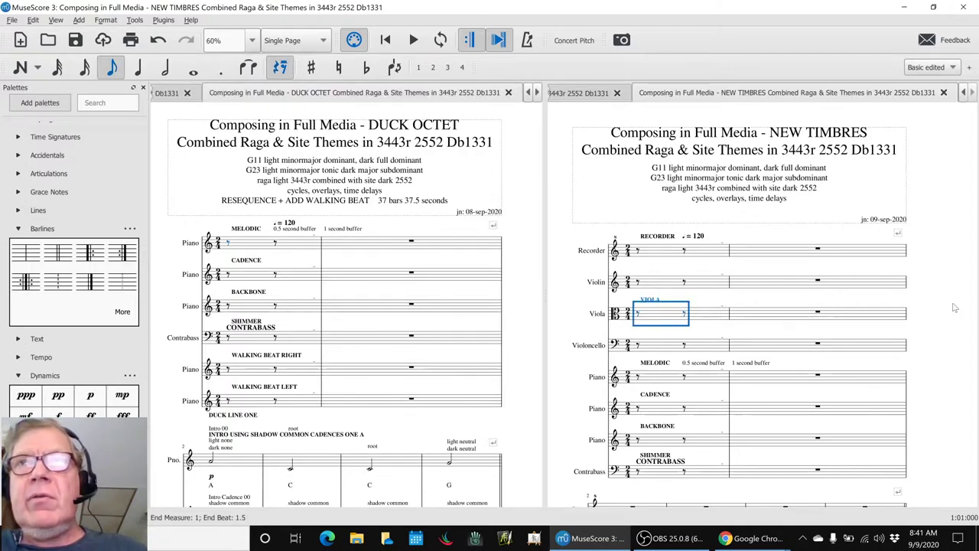
scroll("down", 3)
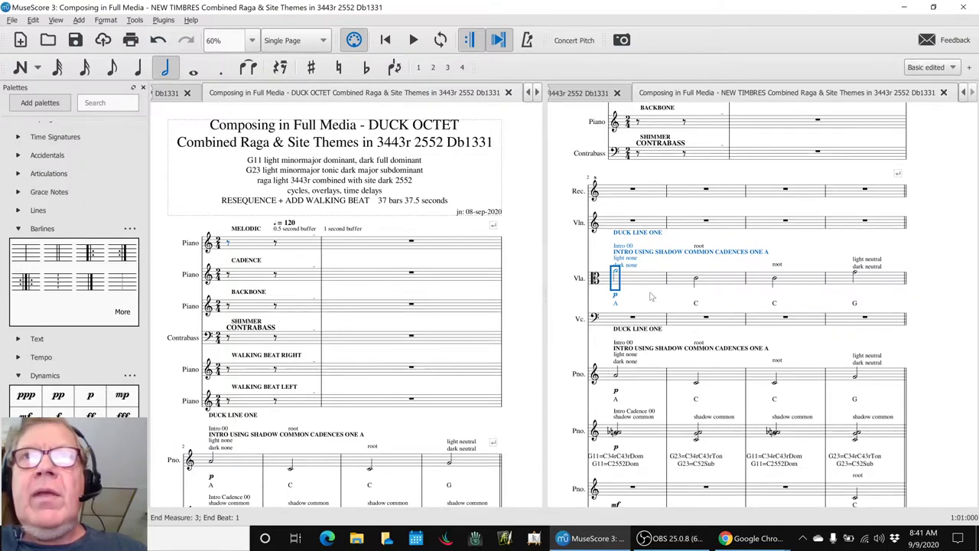
mouse_move(650, 282)
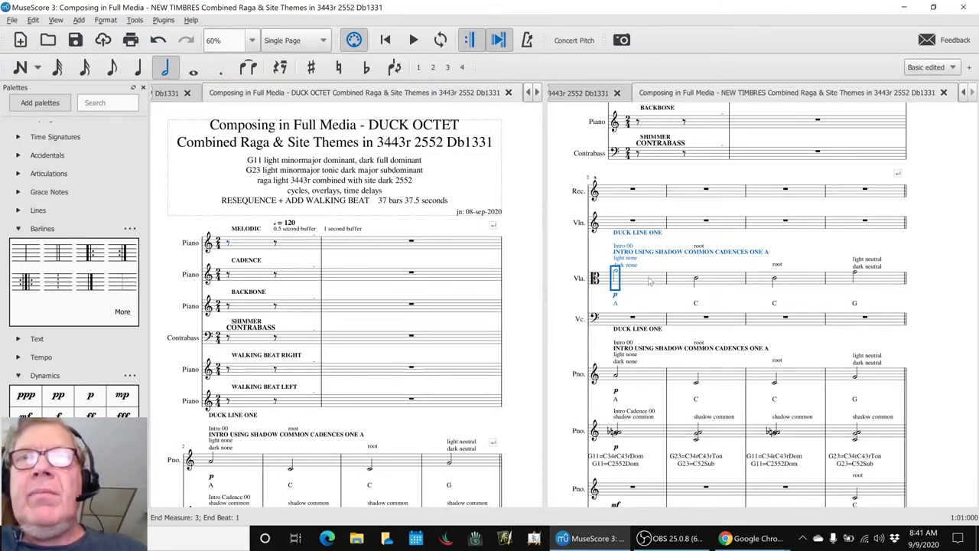
mouse_move(633, 385)
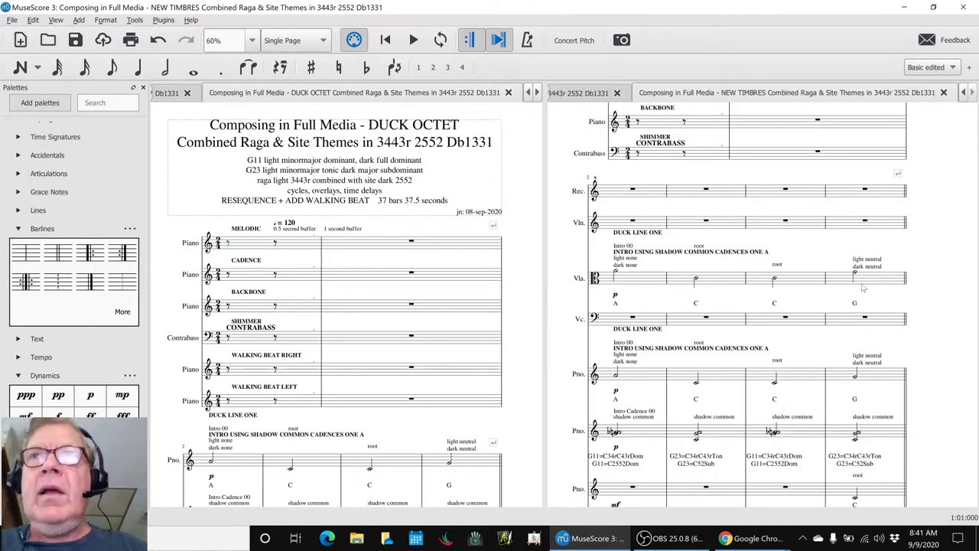
left_click(615, 278)
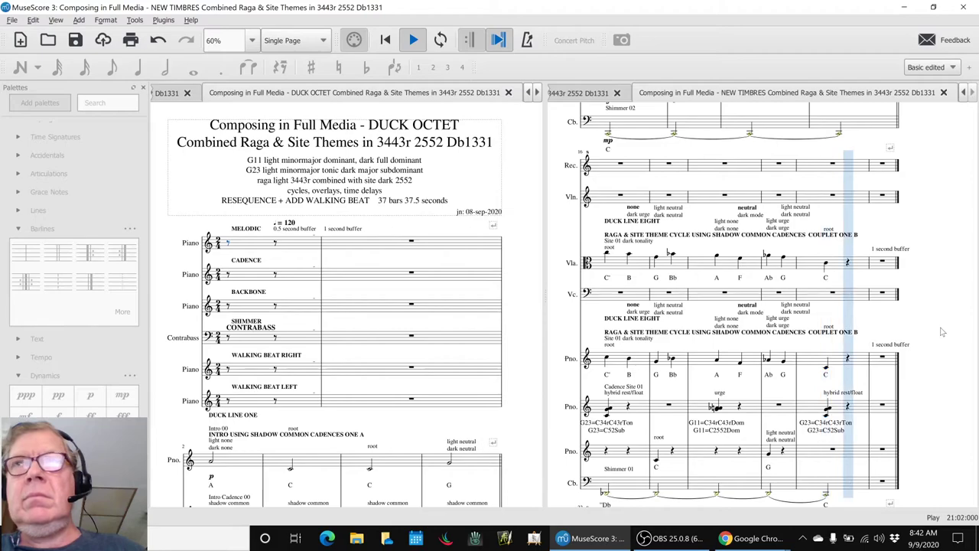
left_click(412, 39)
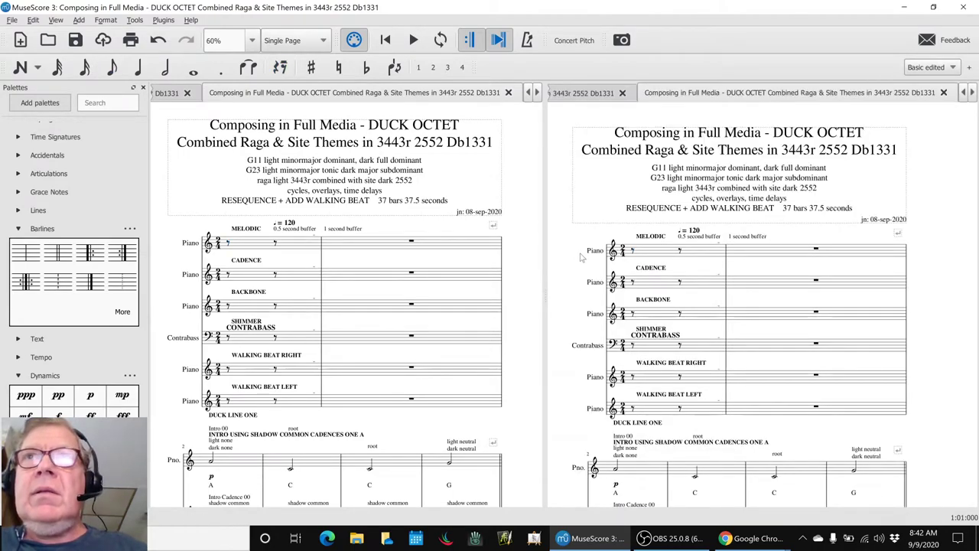
Play DUCK OCTET from the right view through couplet one B, stop it, then return to the session notes.
left_click(251, 273)
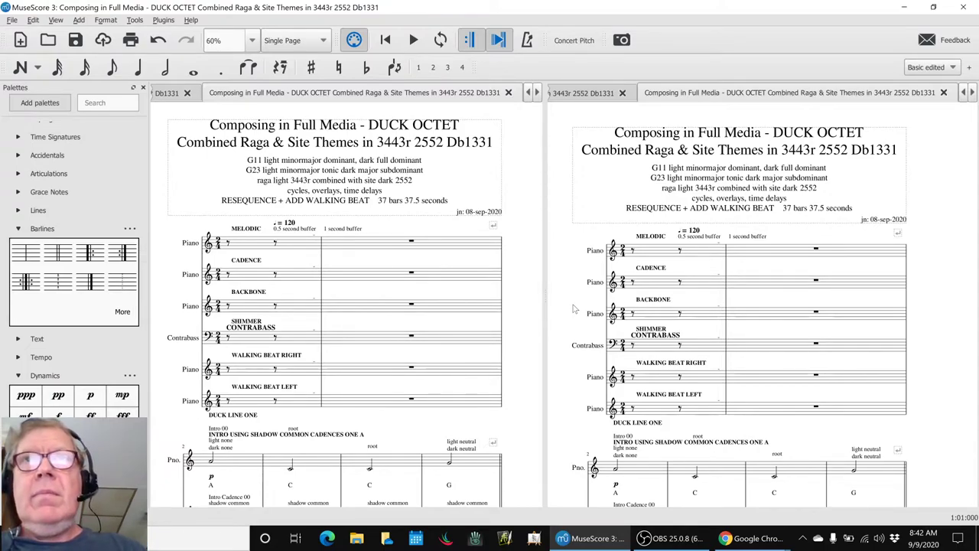
left_click(412, 40)
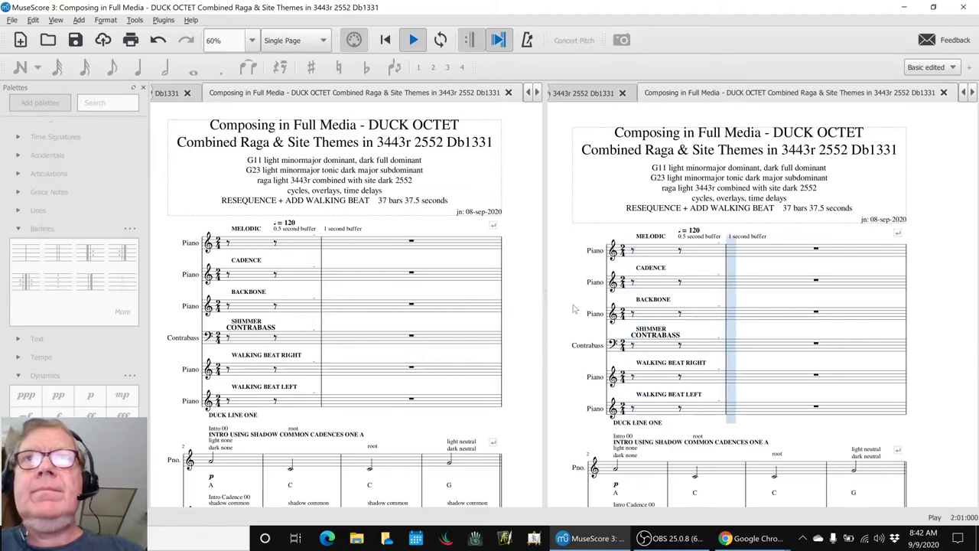
scroll("down", 3)
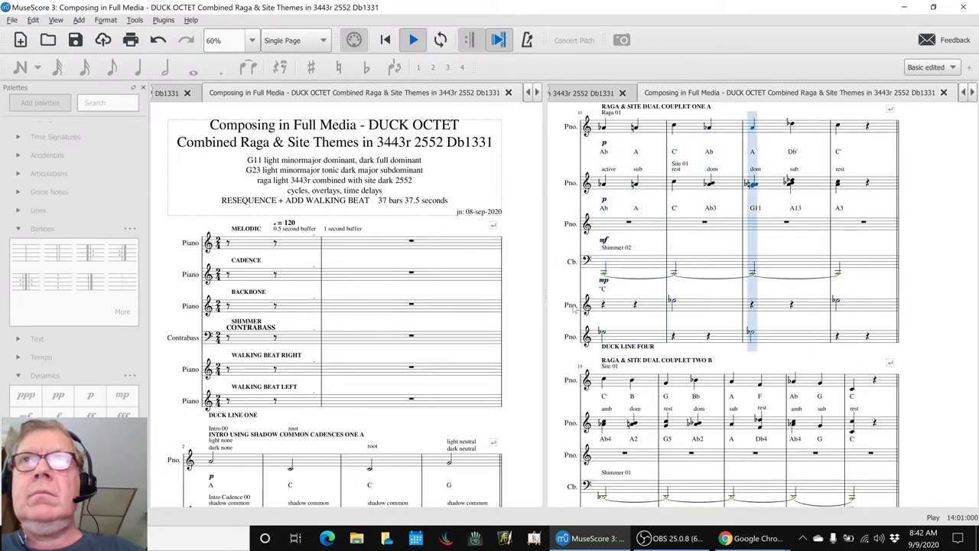
scroll("down", 3)
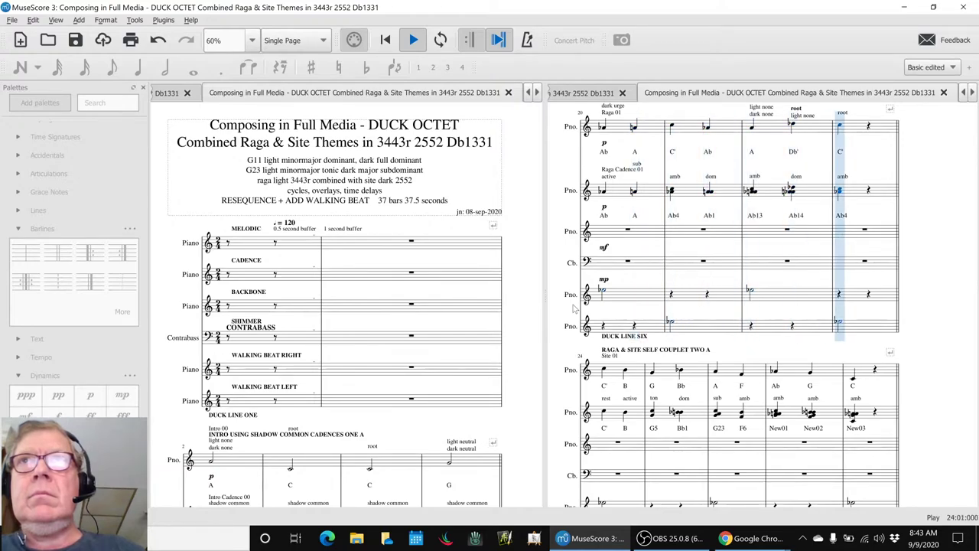
scroll("down", 3)
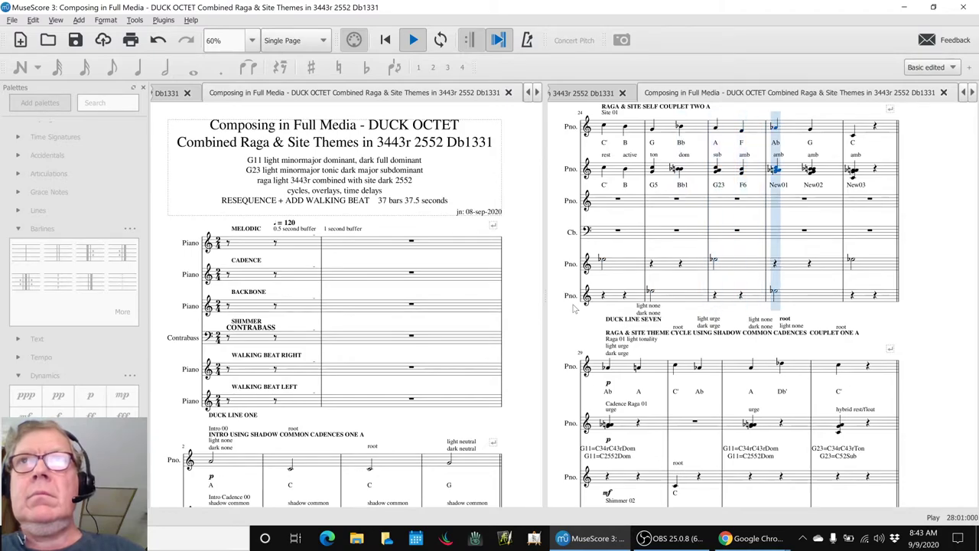
scroll("down", 3)
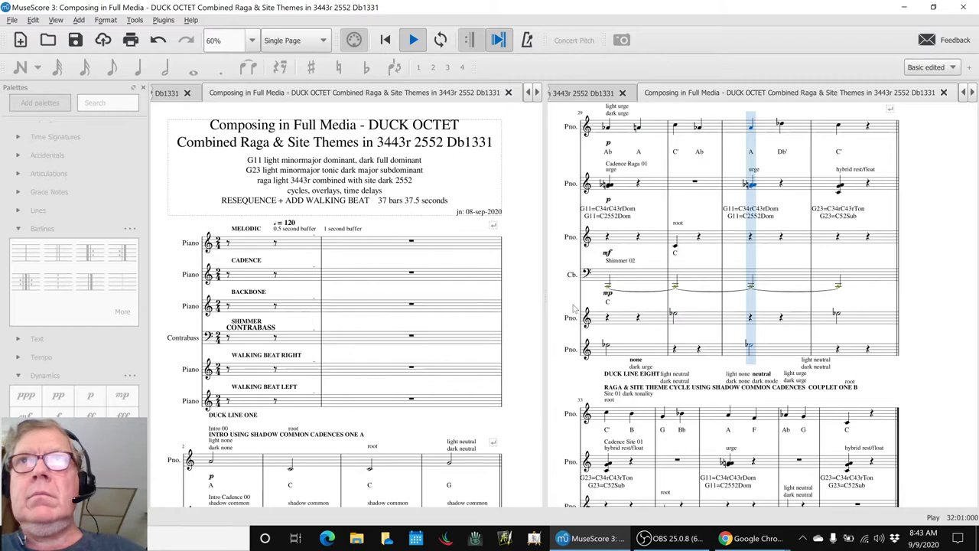
scroll("down", 3)
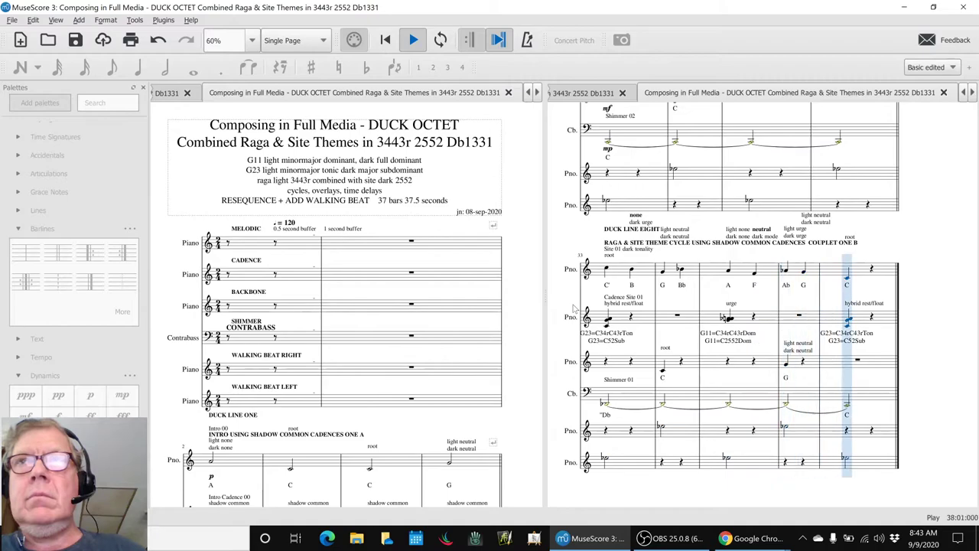
left_click(413, 40)
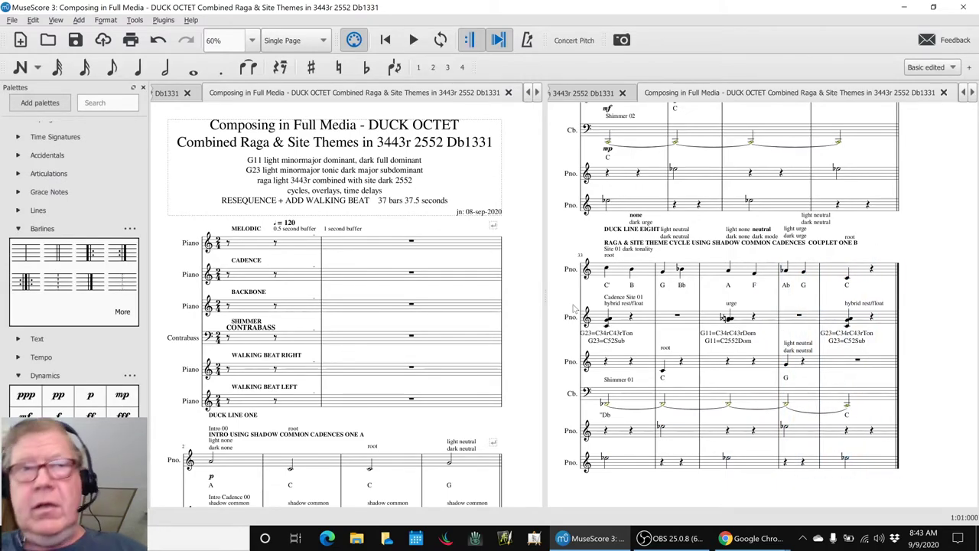
key("alt+tab")
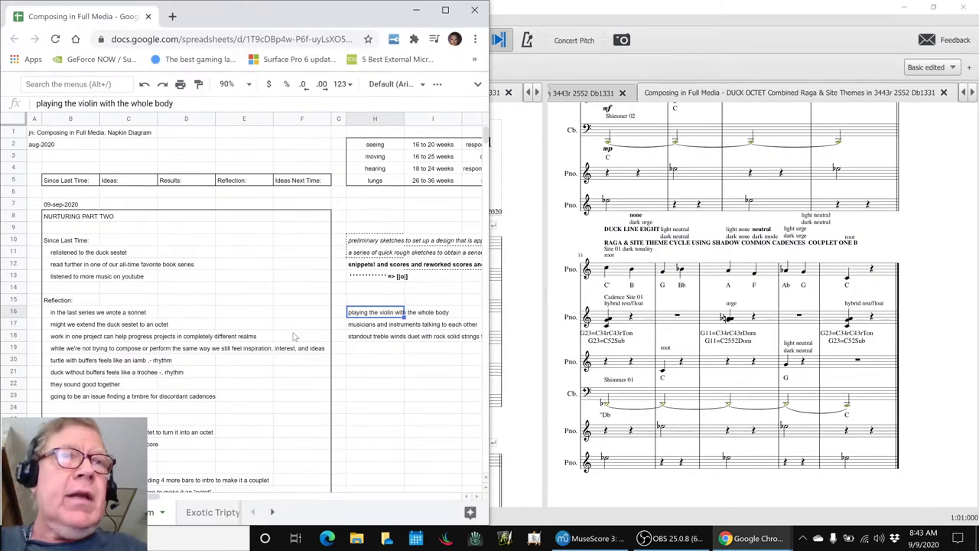
scroll("down", 3)
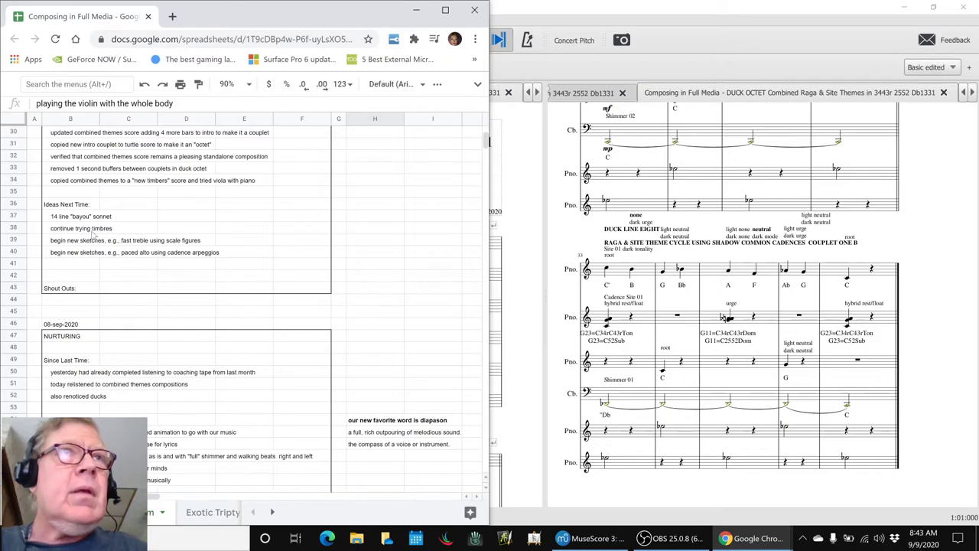
left_click(71, 215)
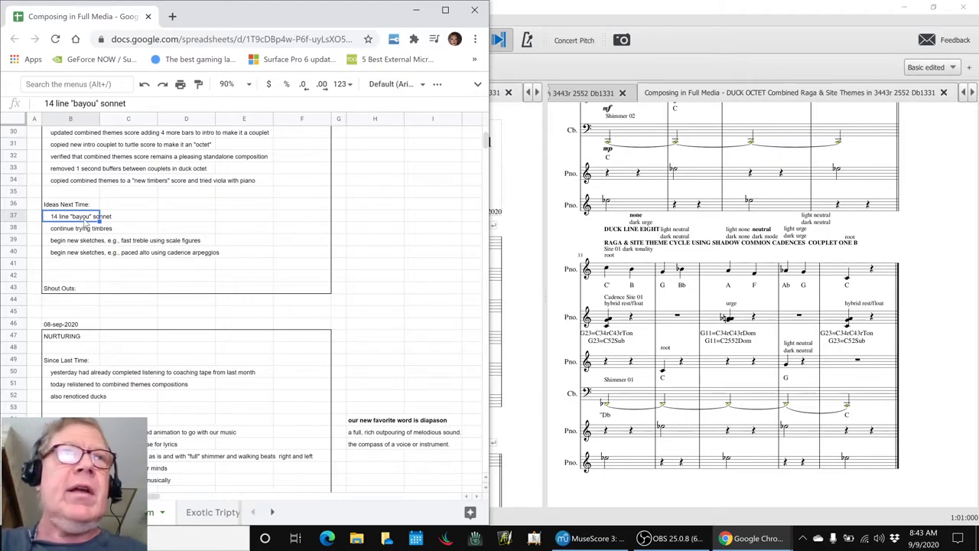
left_click(80, 228)
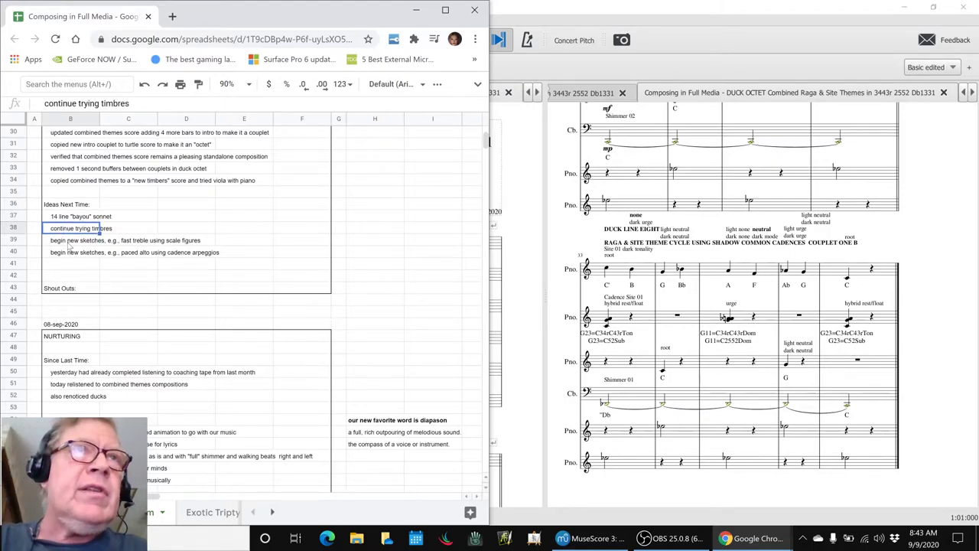
left_click(99, 240)
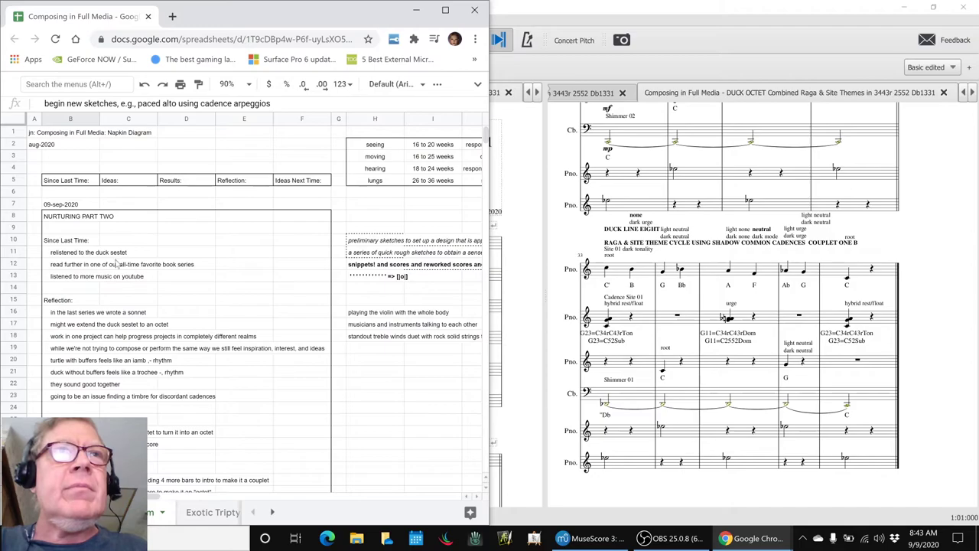
left_click(375, 239)
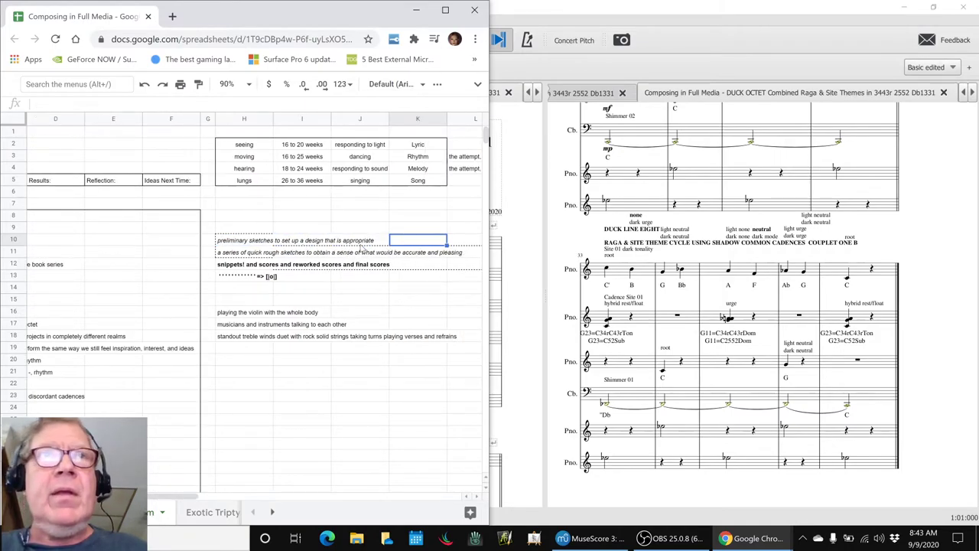
left_click(301, 240)
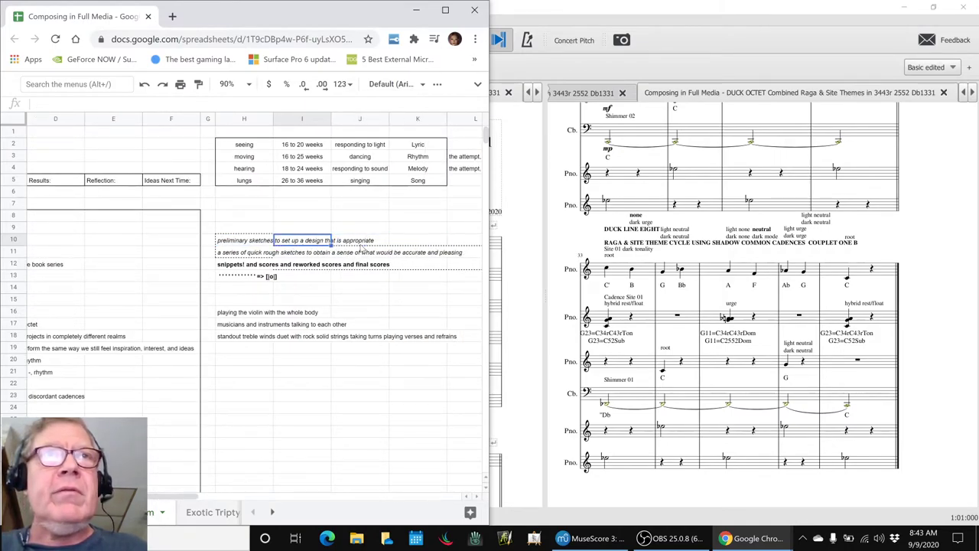
left_click(245, 252)
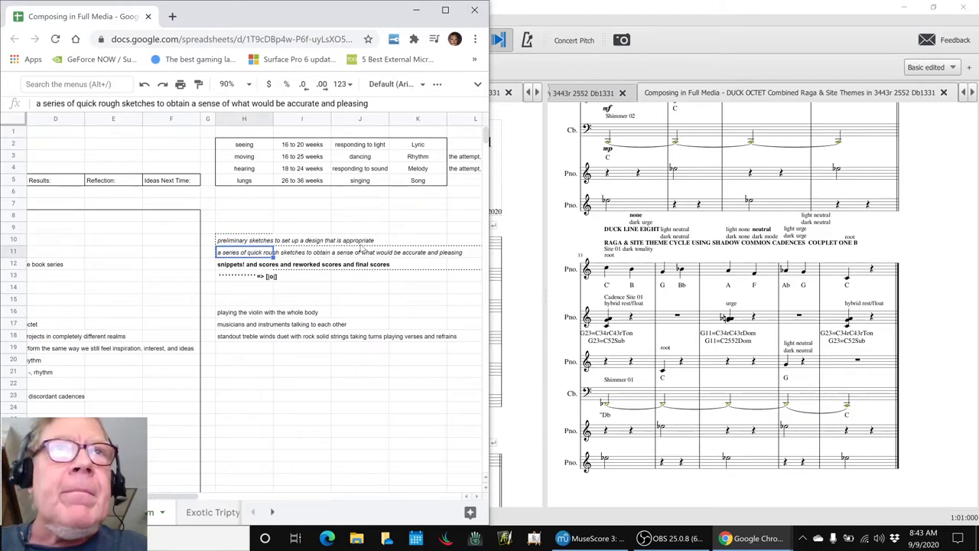
left_click(245, 264)
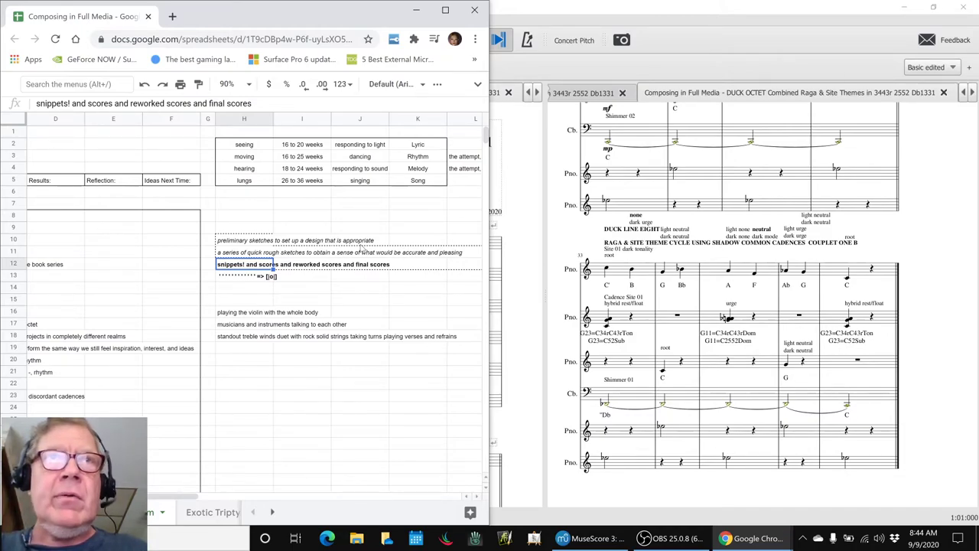
left_click(245, 276)
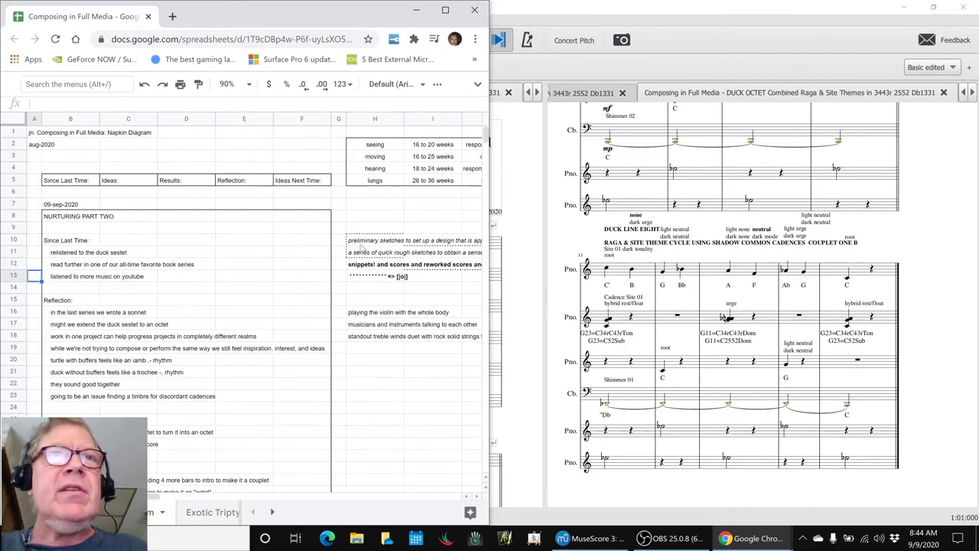
scroll("down", 3)
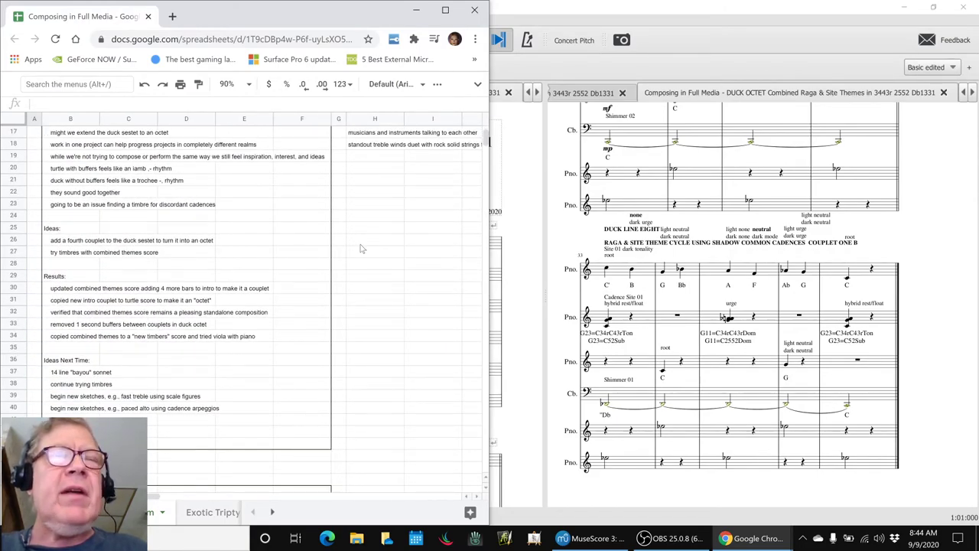
scroll("down", 3)
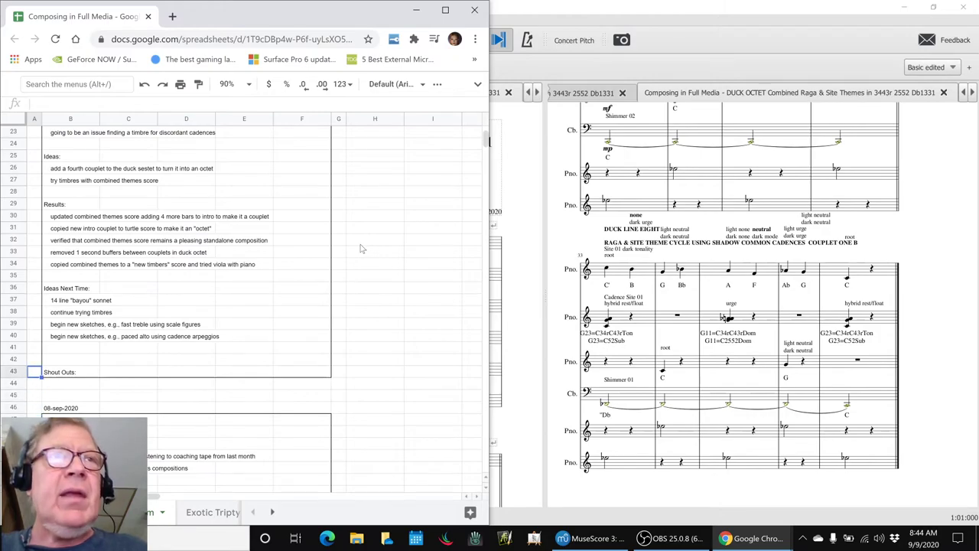
left_click(70, 323)
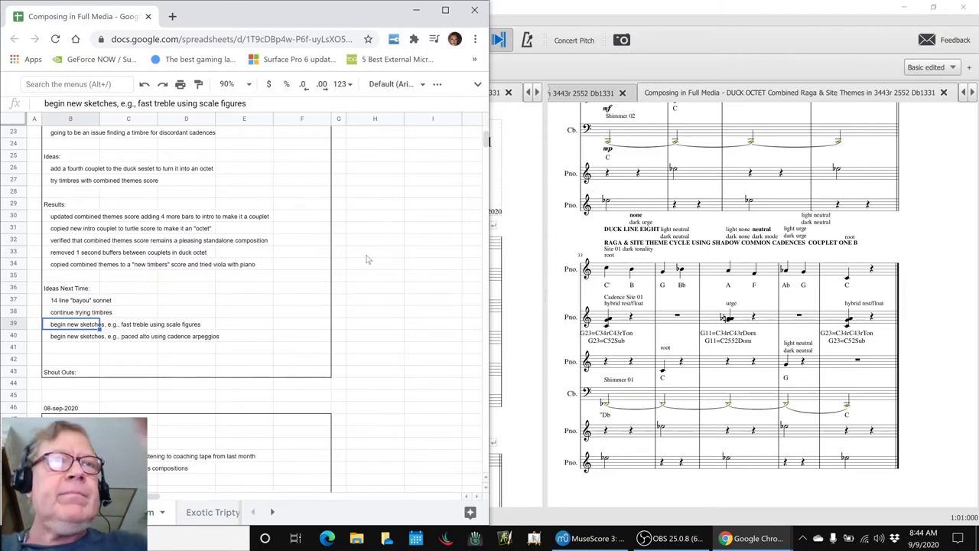
left_click(76, 336)
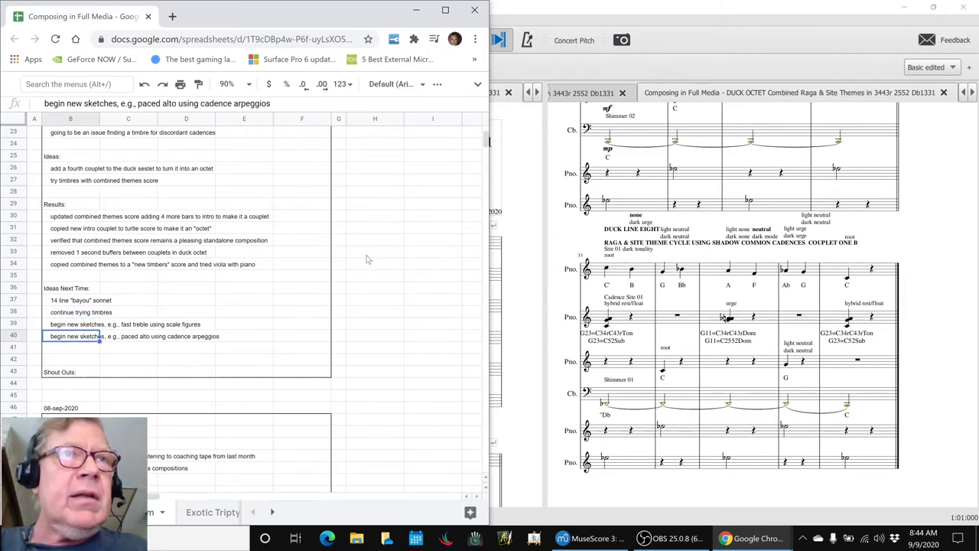